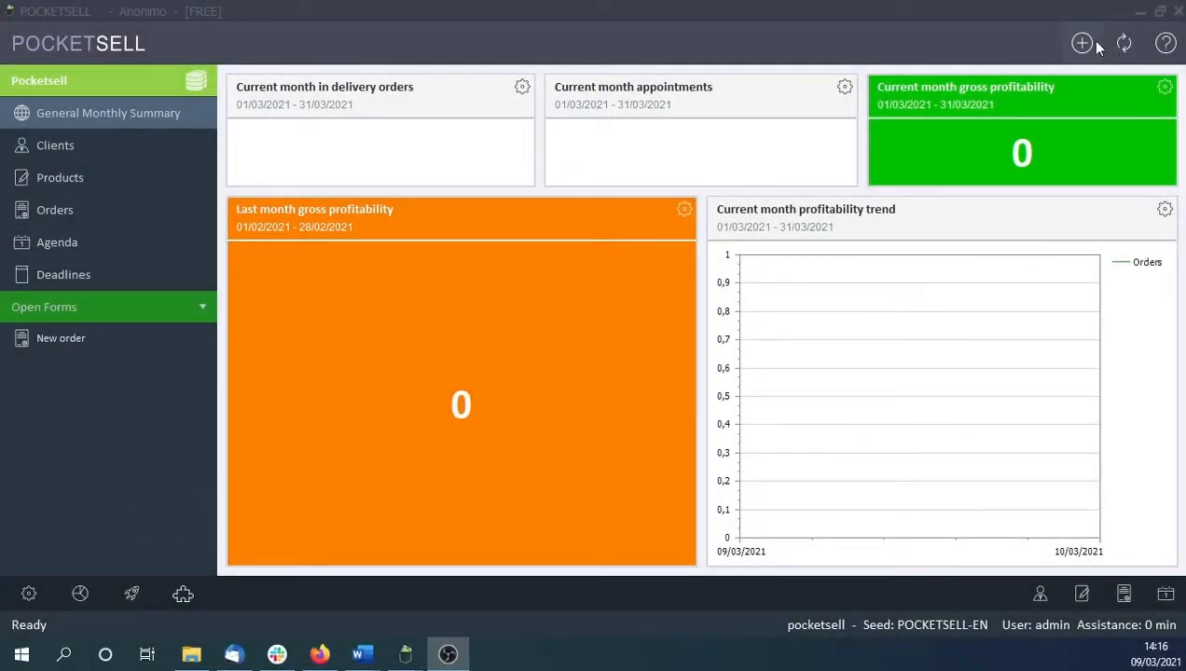
Start a new order dated 09/03/2021 with status Opened.
click(1081, 43)
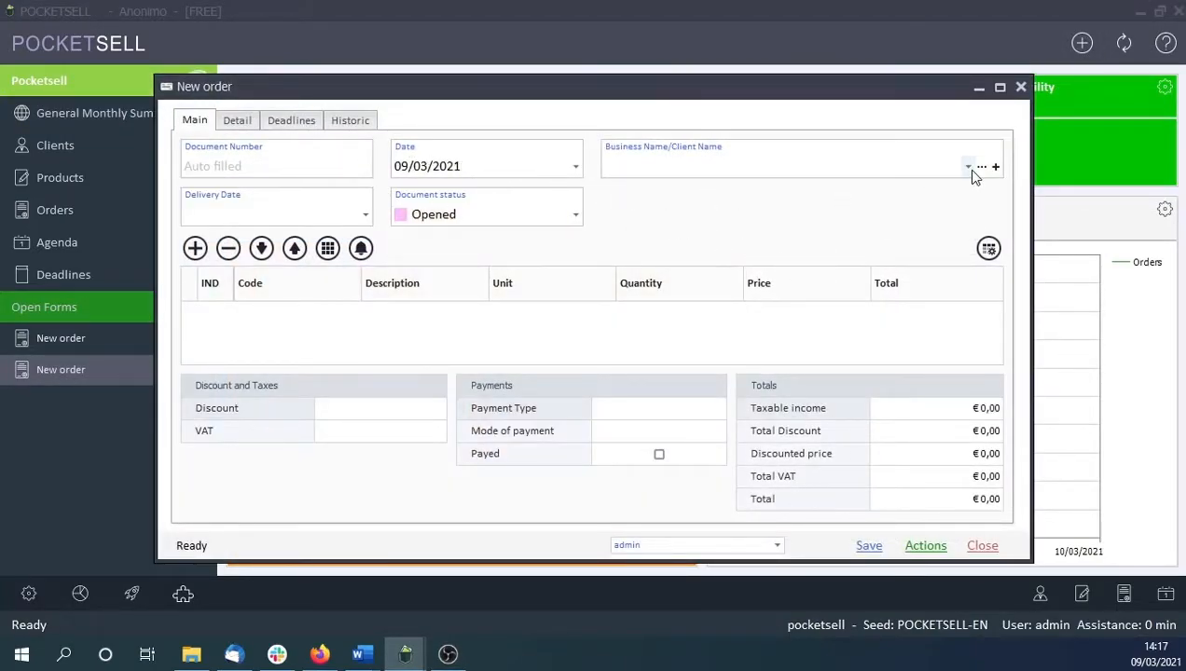
Create client D1 at via genova 12 and save it as the order's client.
click(996, 167)
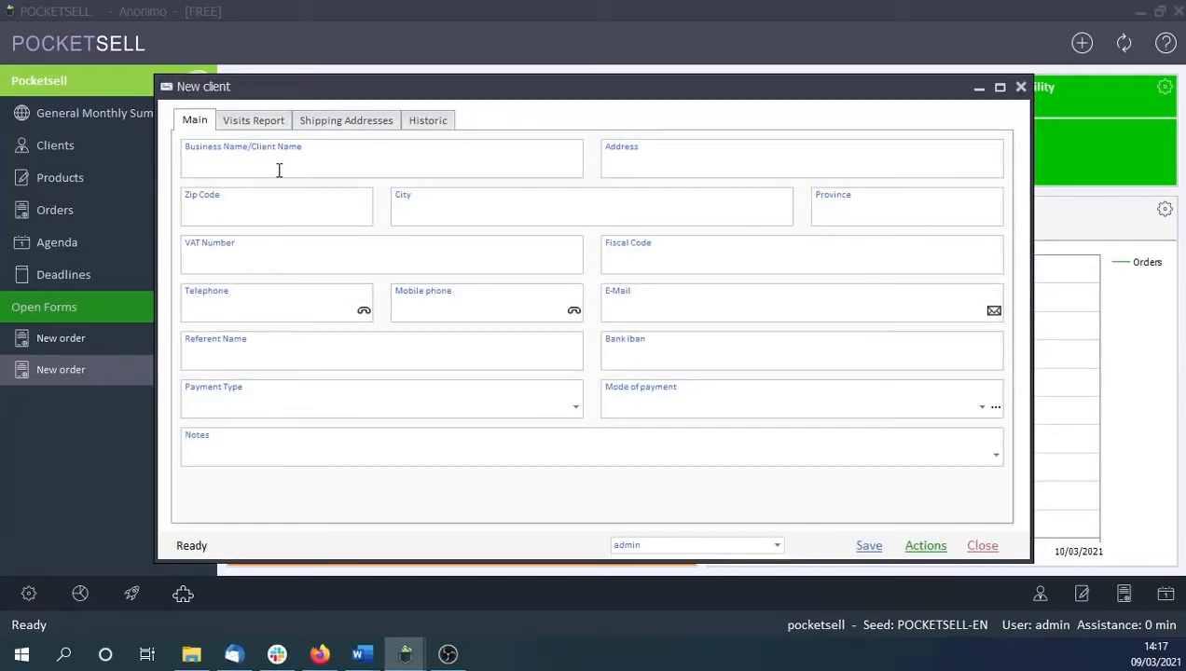
text(D)
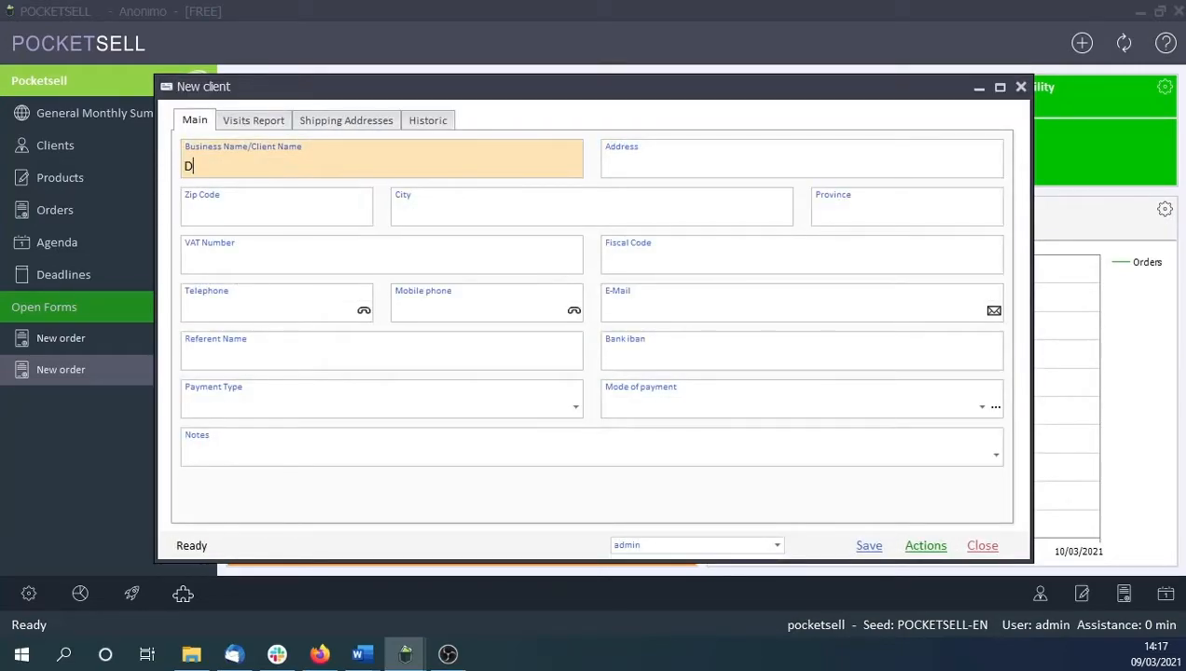
text(via genova 12)
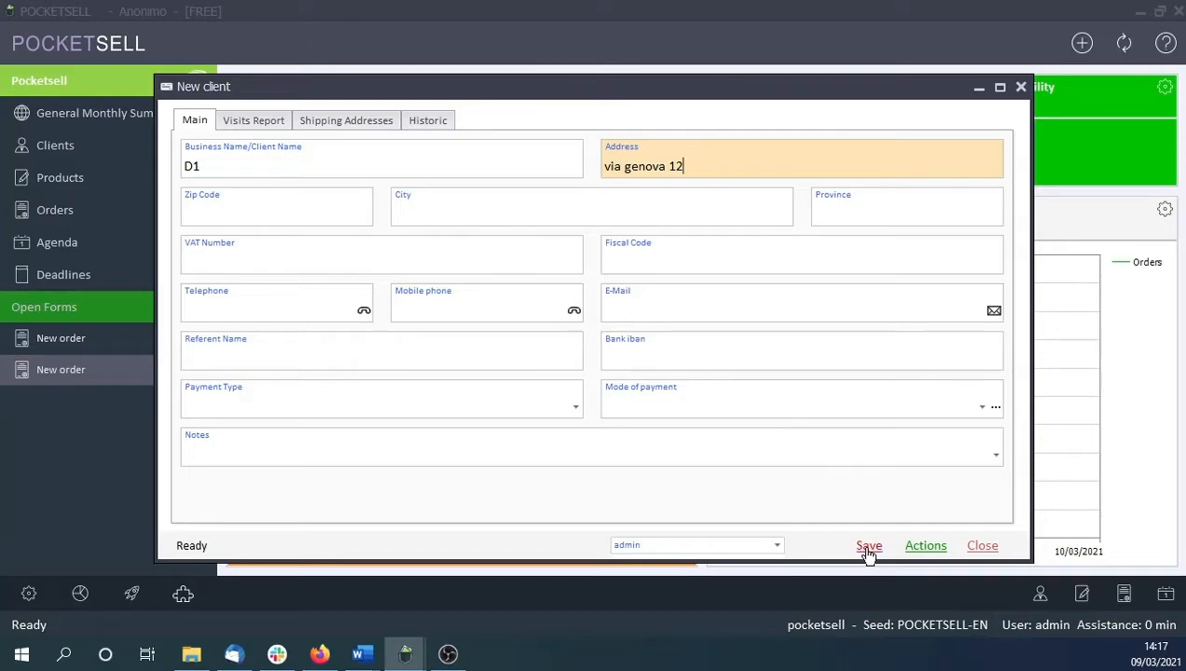
click(869, 544)
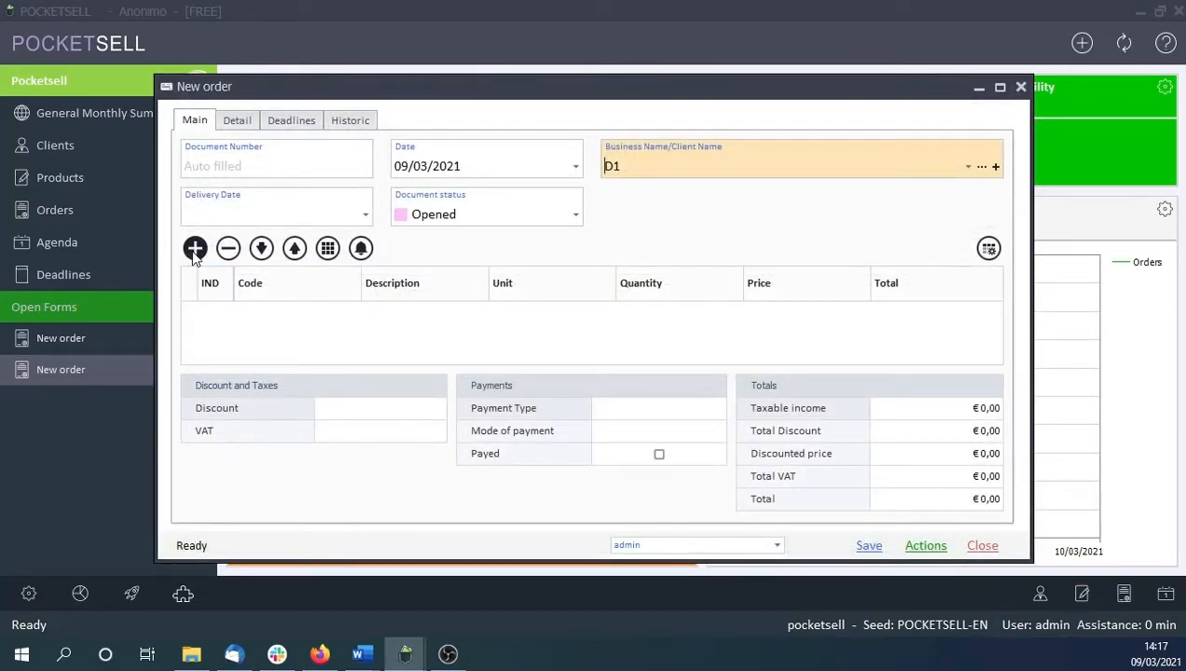
Add a first order line and begin creating a new product for its Code.
click(194, 248)
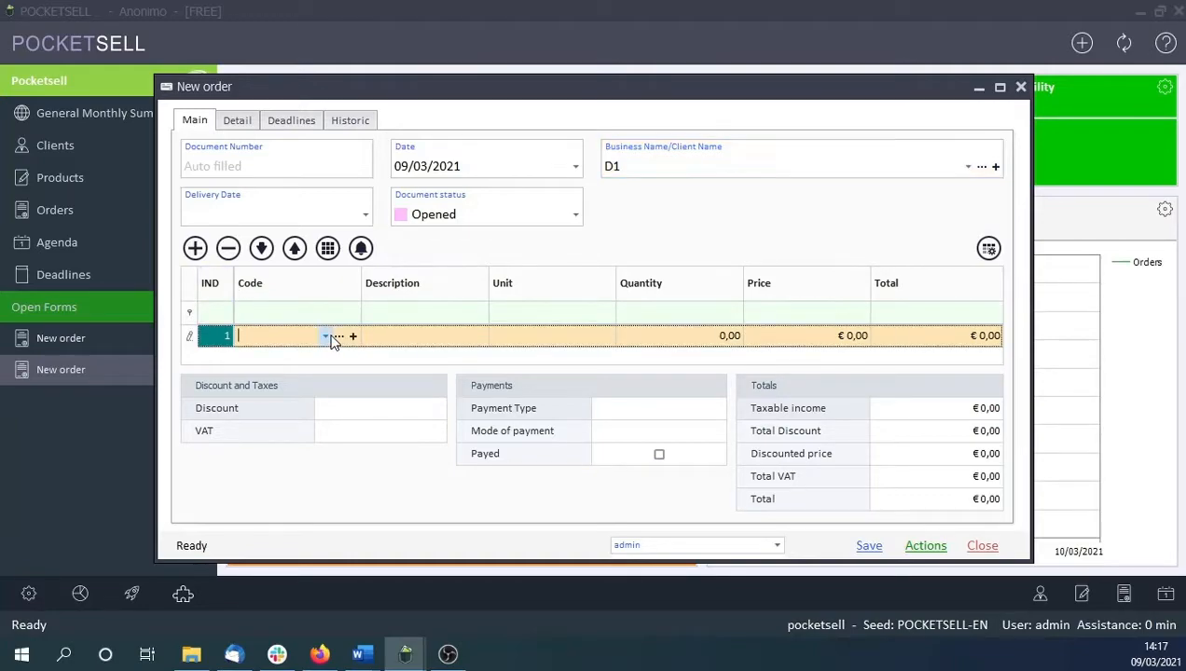
click(352, 336)
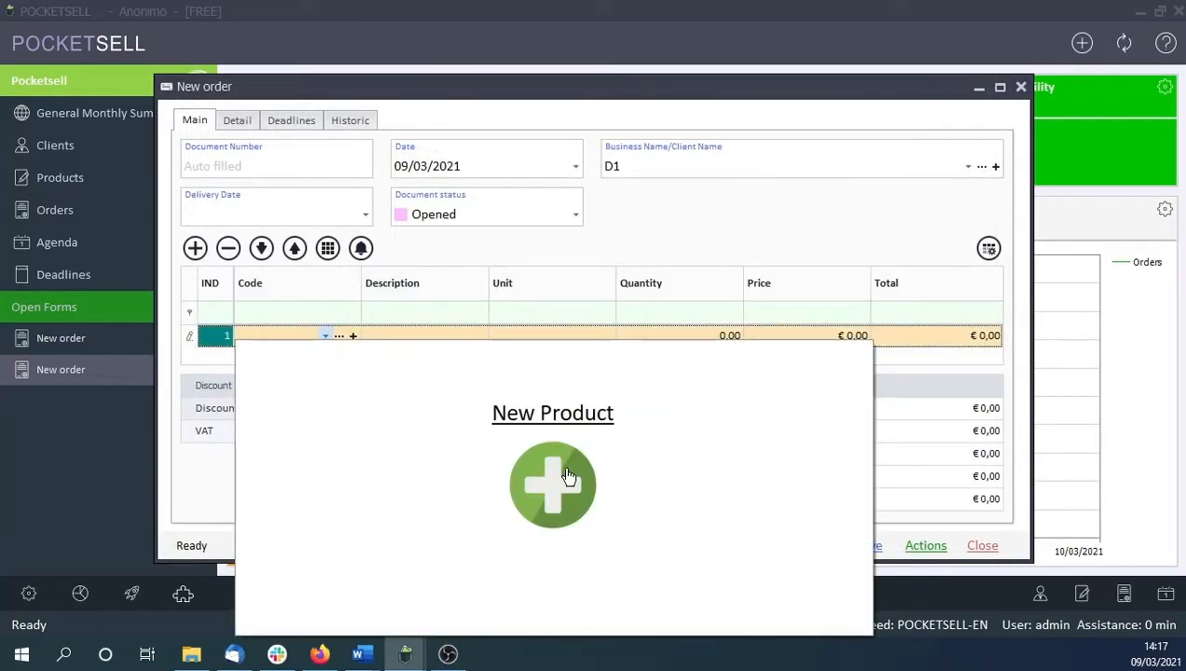
Enter product code Product1 with description detergent bottle.
click(552, 484)
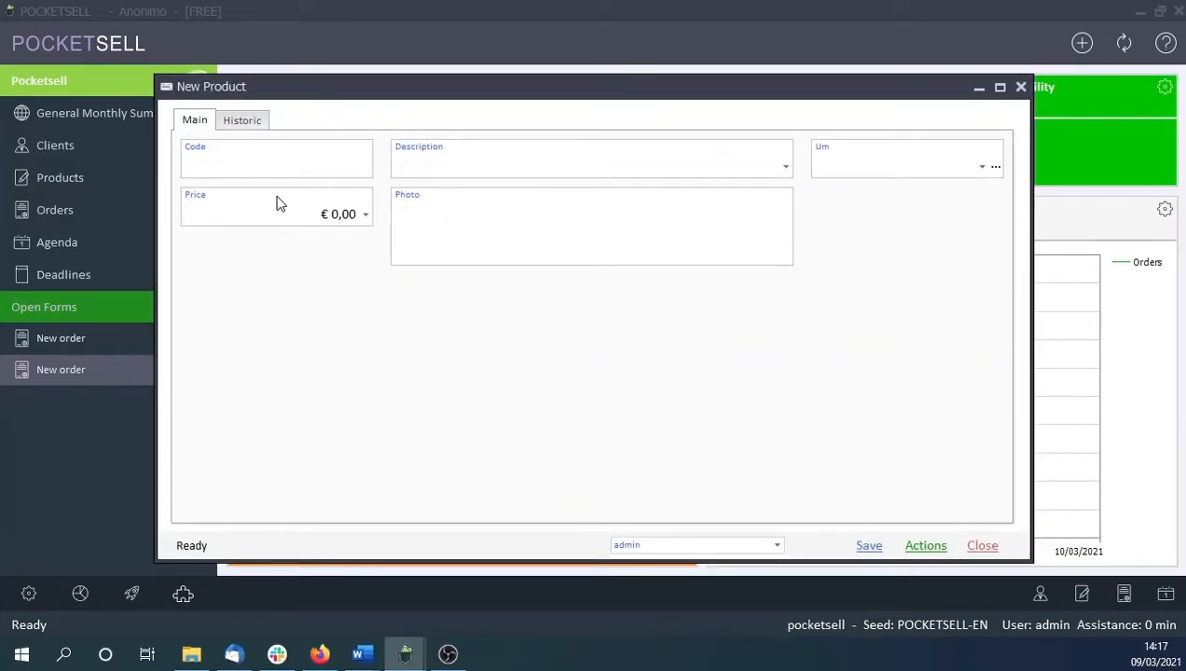
click(276, 164)
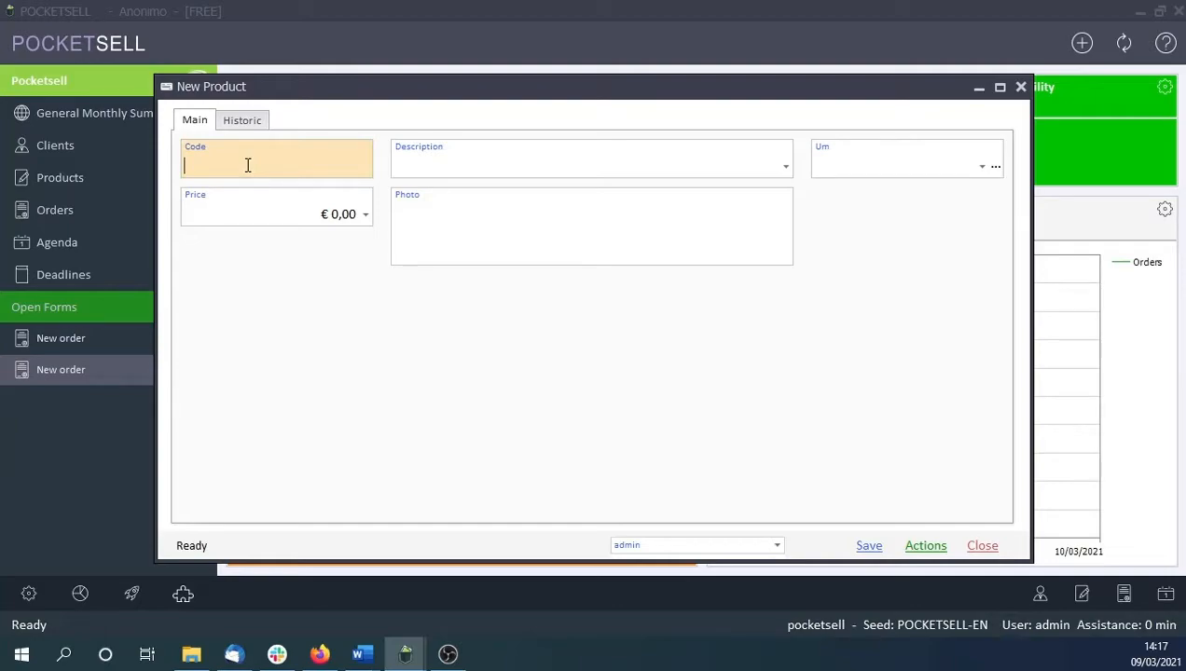
text(Produc)
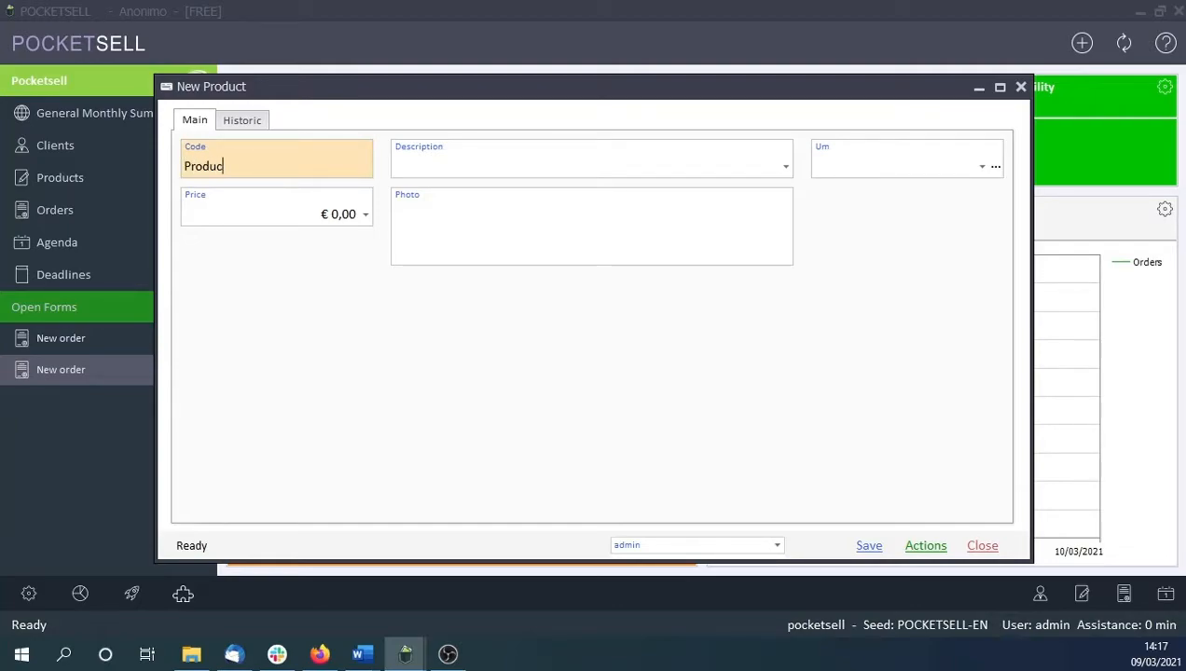
text(t1)
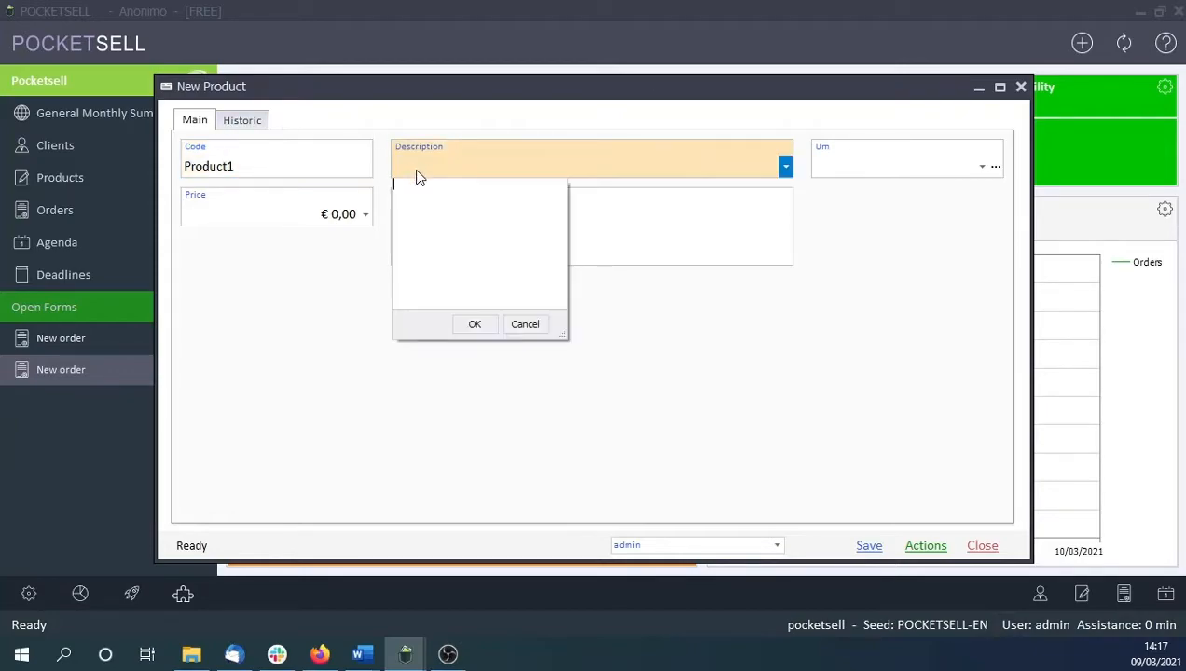
text(detergent bo)
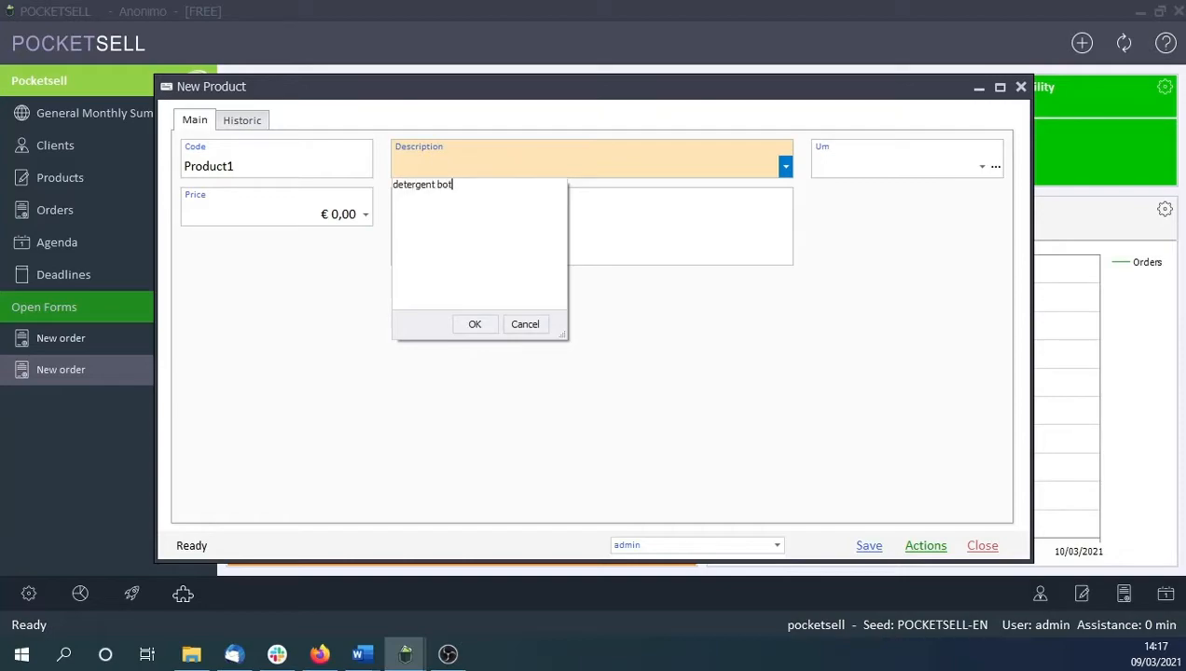
text(tle)
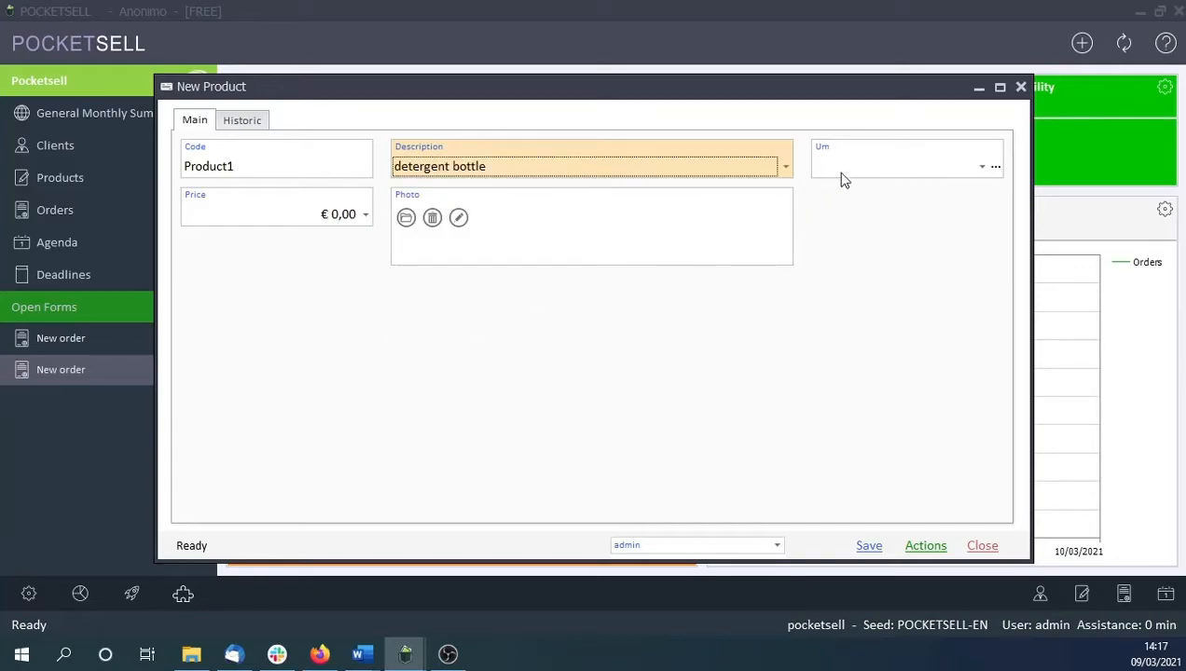
Set unit of measure N and price €10,00, then save the product.
click(981, 166)
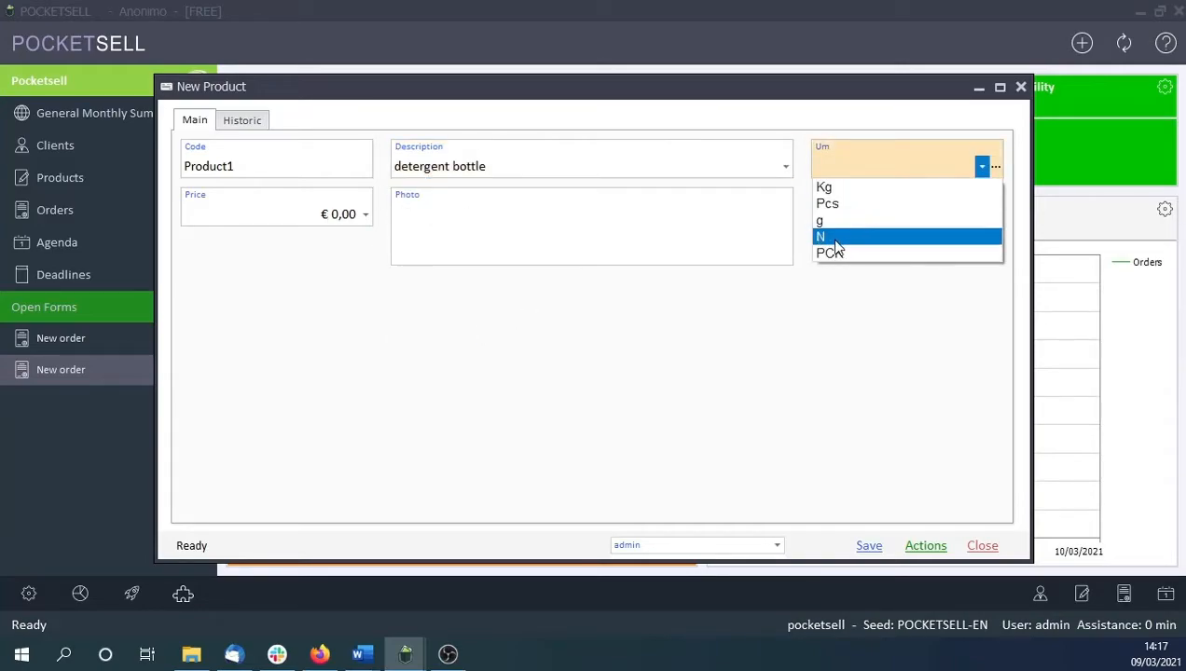
click(821, 235)
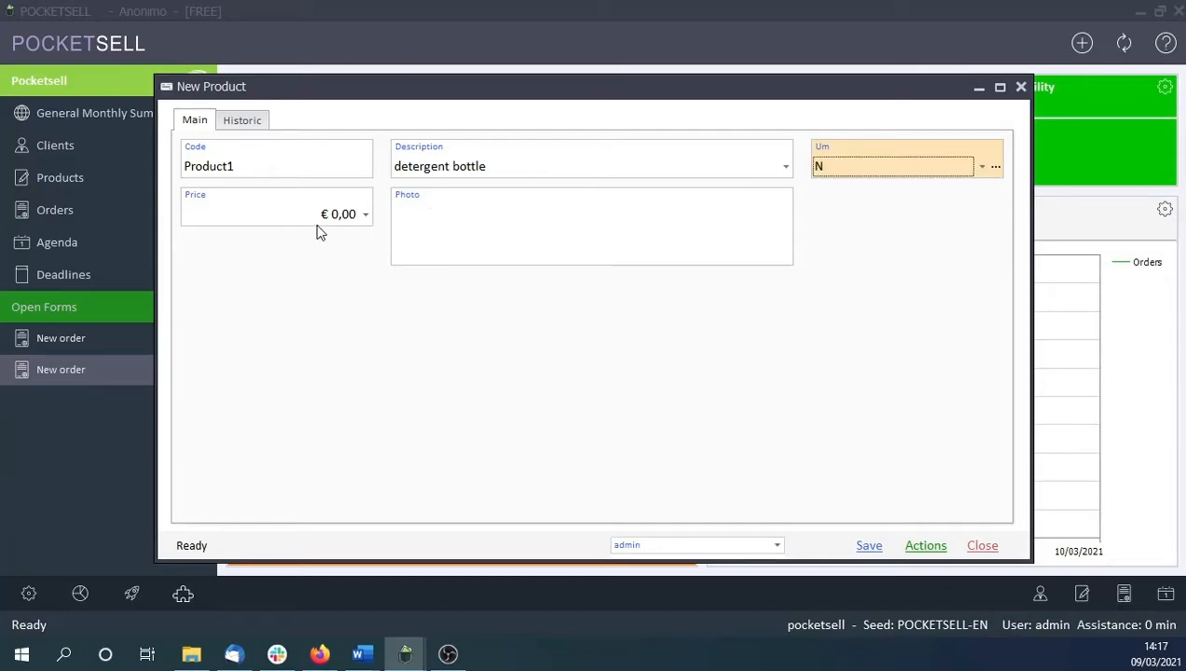
click(271, 212)
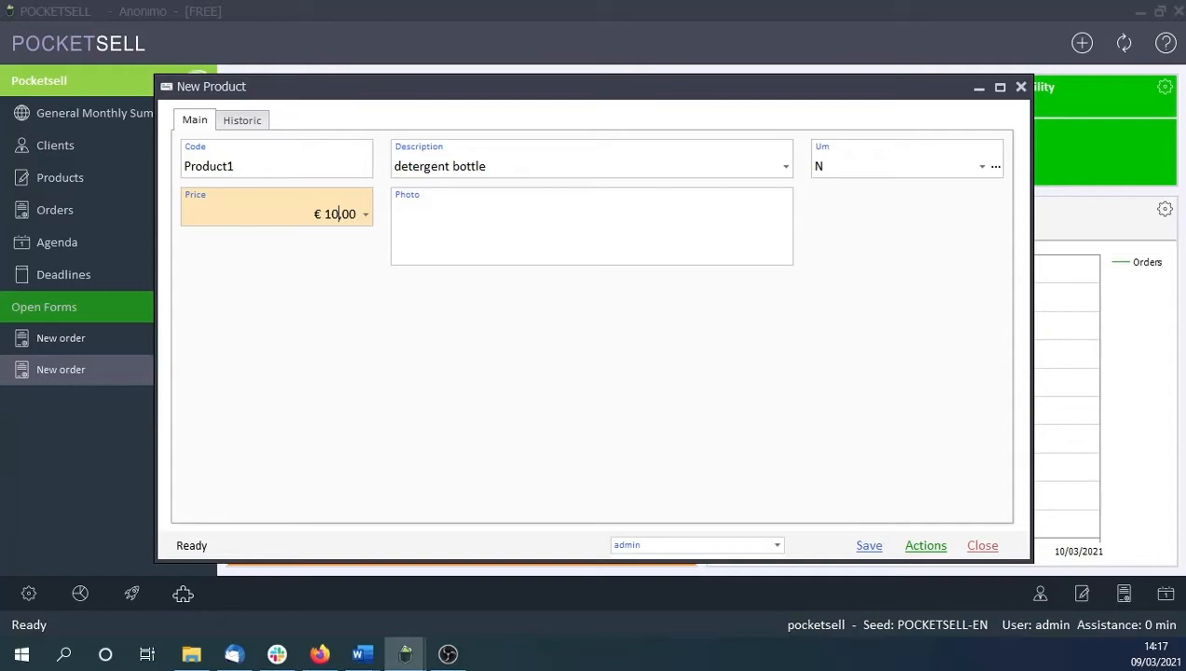
mouse_move(872, 544)
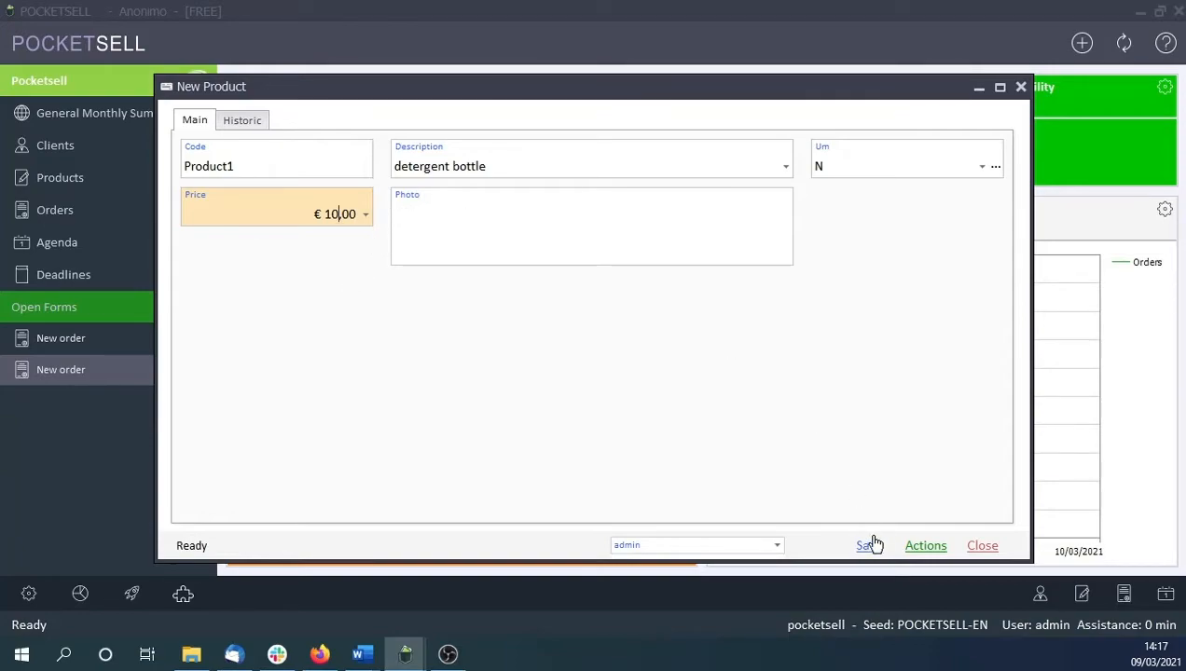
click(867, 545)
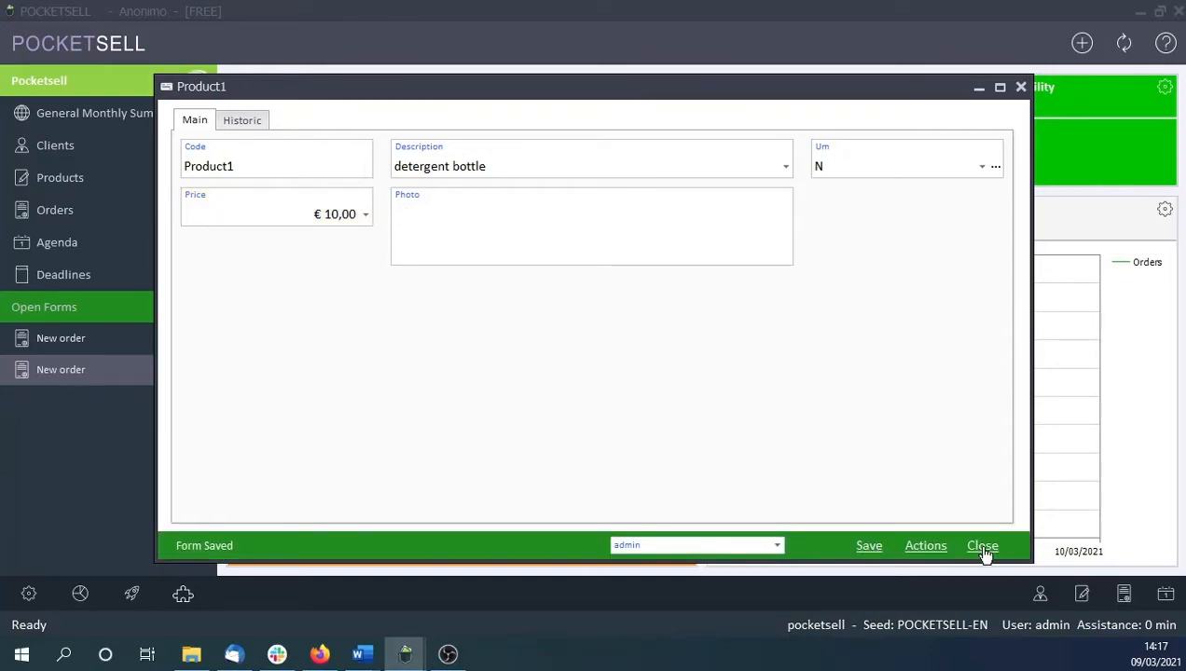
Set the line to 100 detergent bottles at €10,00 (€1.000,00 total) and view the order's Detail.
click(981, 545)
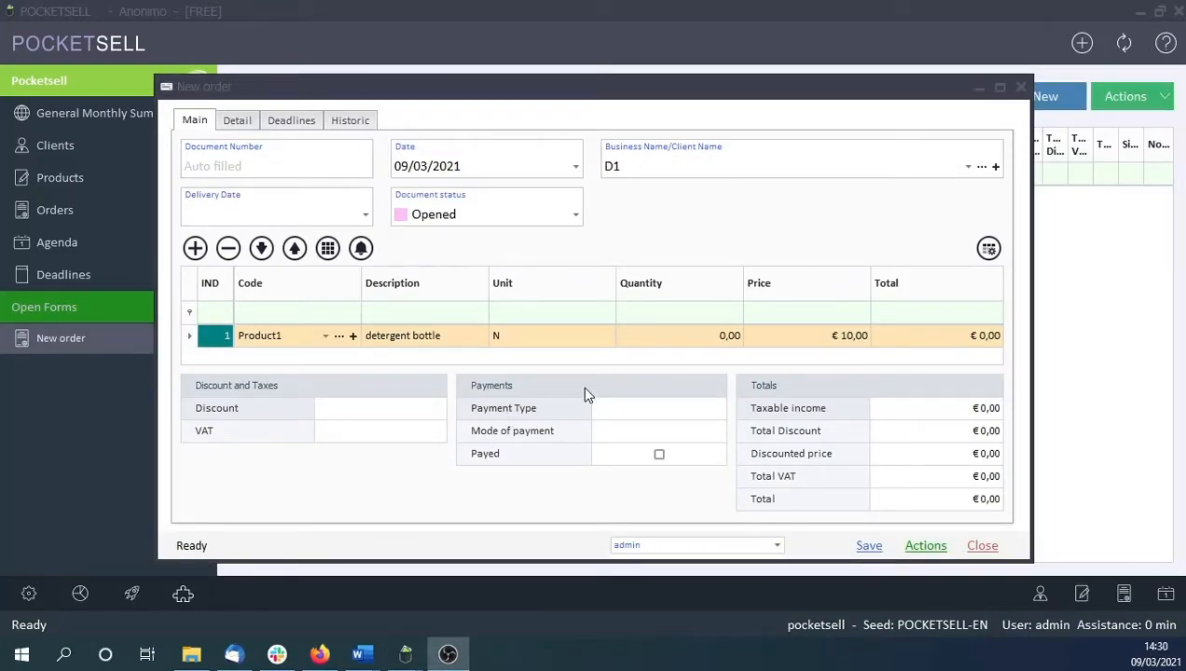
click(672, 336)
text(100)
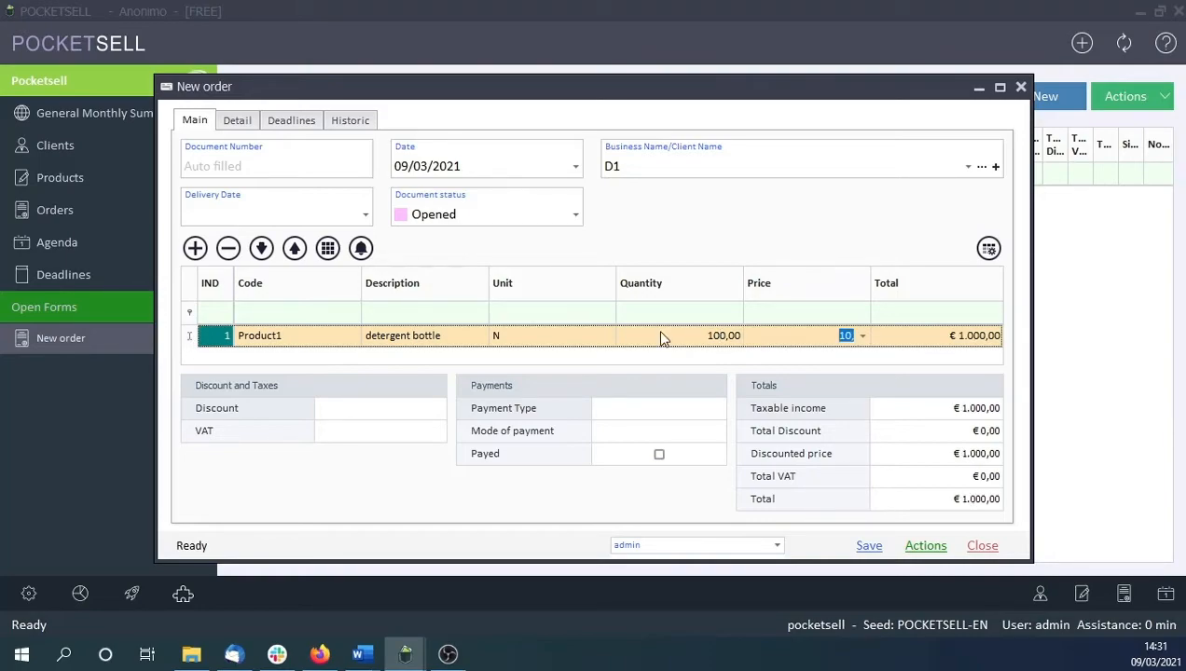
click(969, 336)
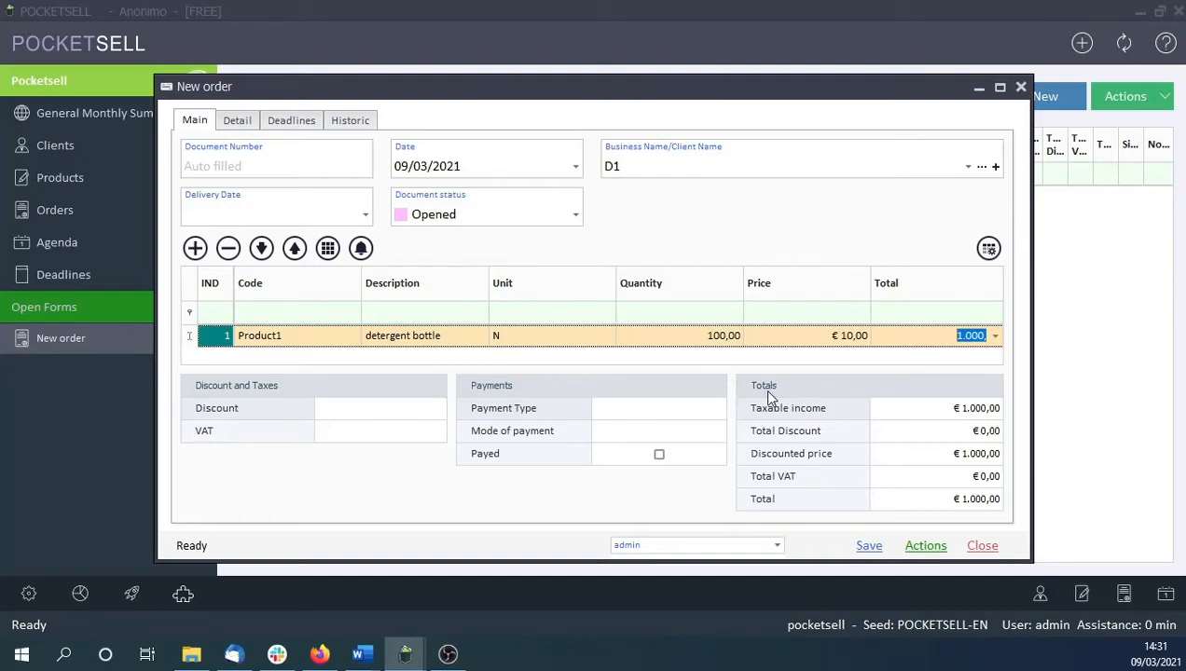
click(236, 119)
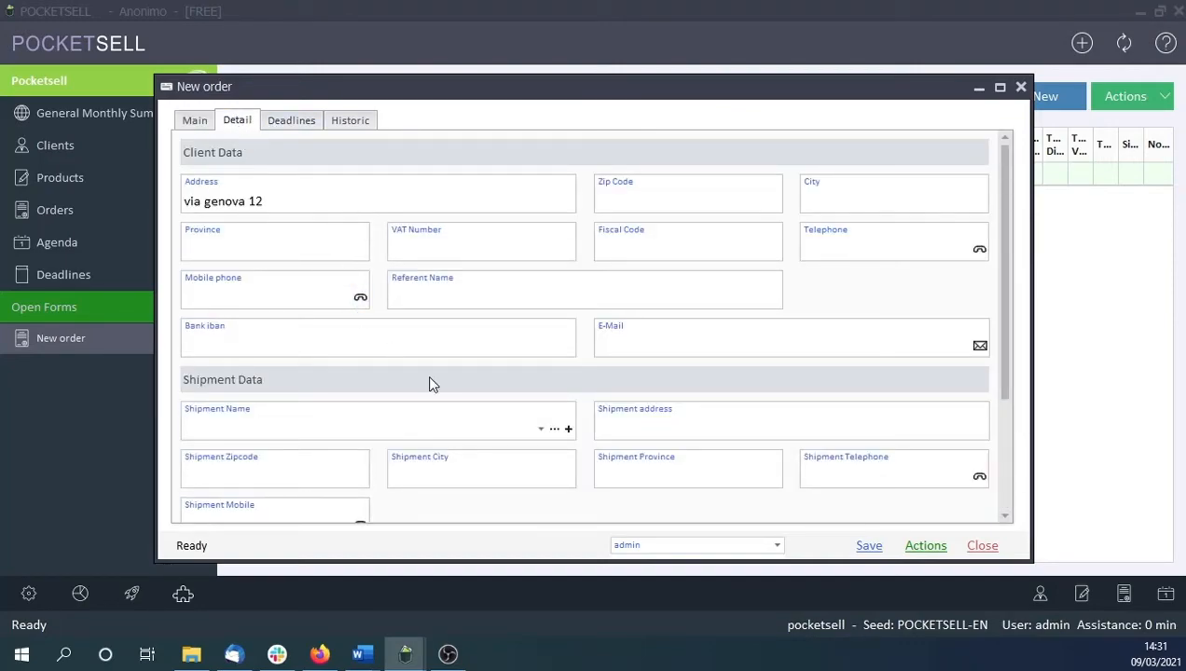
Draw and confirm the client's handwritten signature on the order.
scroll(down, 3)
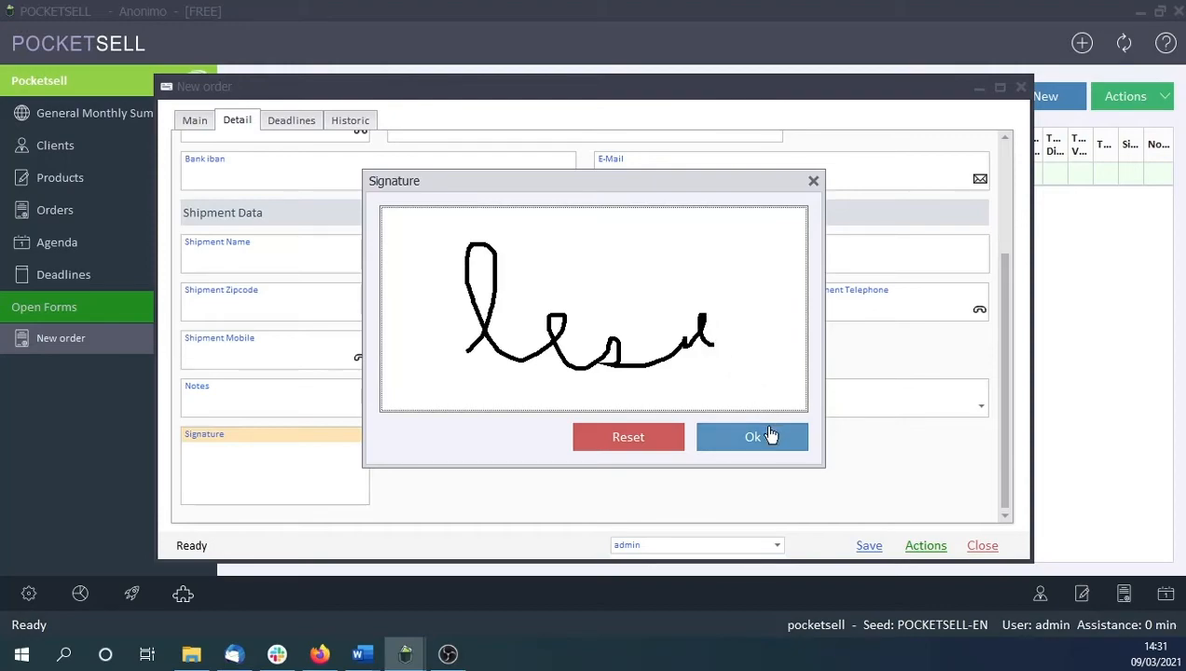
click(754, 436)
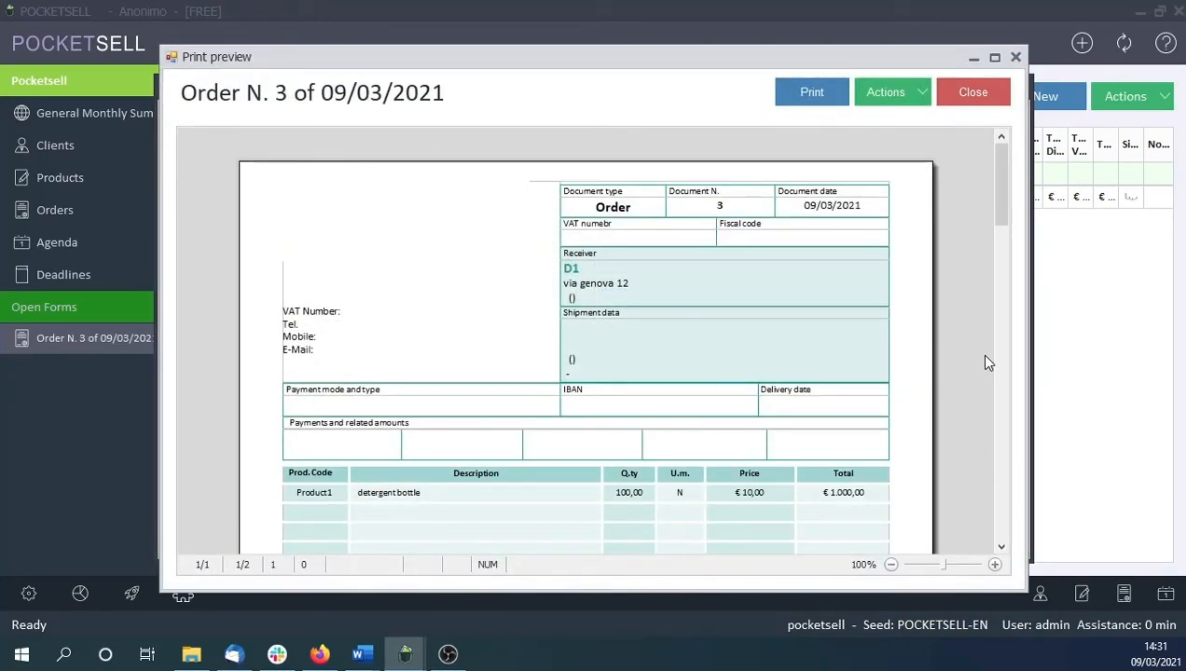
Scroll the print preview to the signature and reveal the Send via Mail action.
scroll(down, 3)
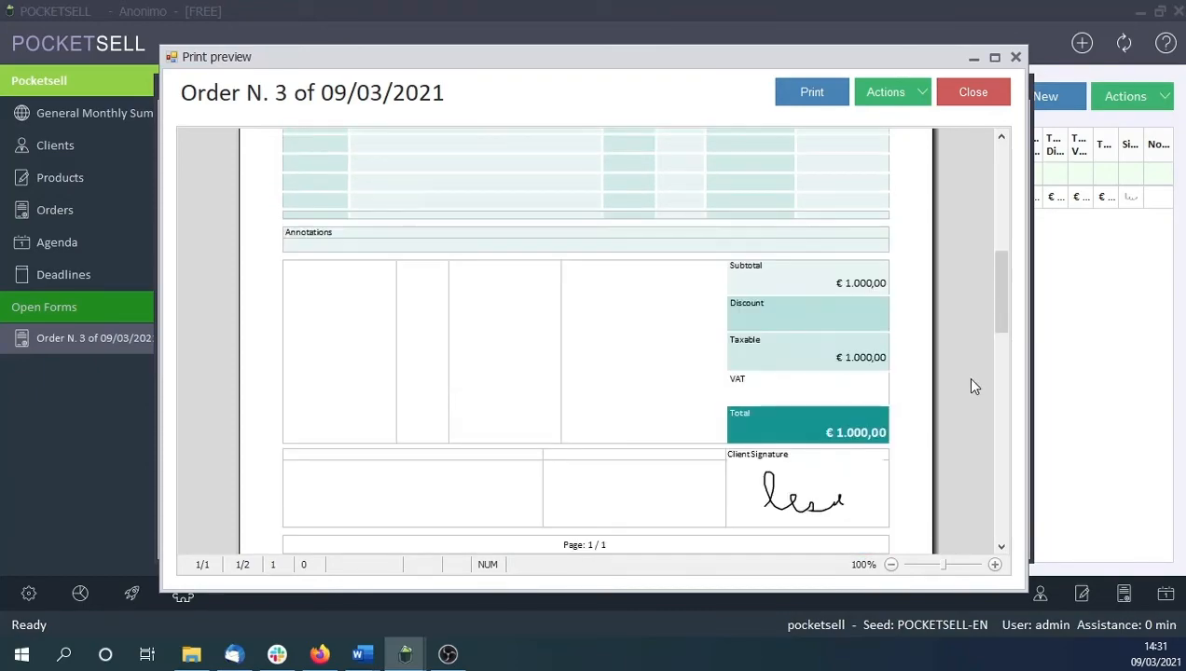
click(884, 91)
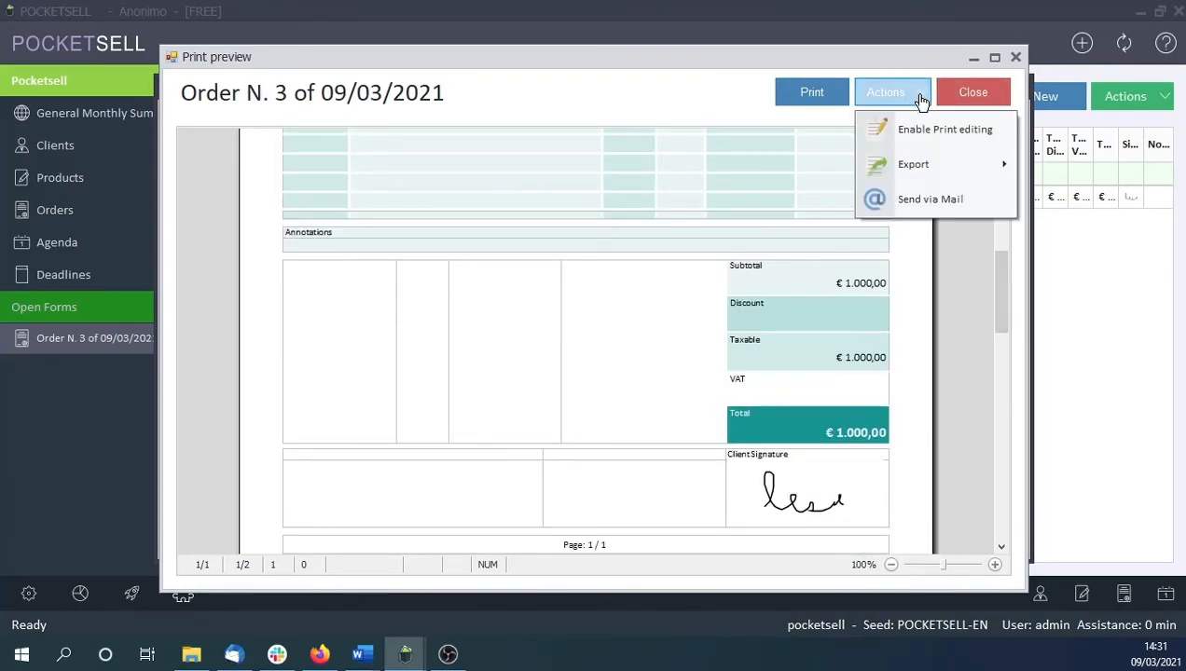